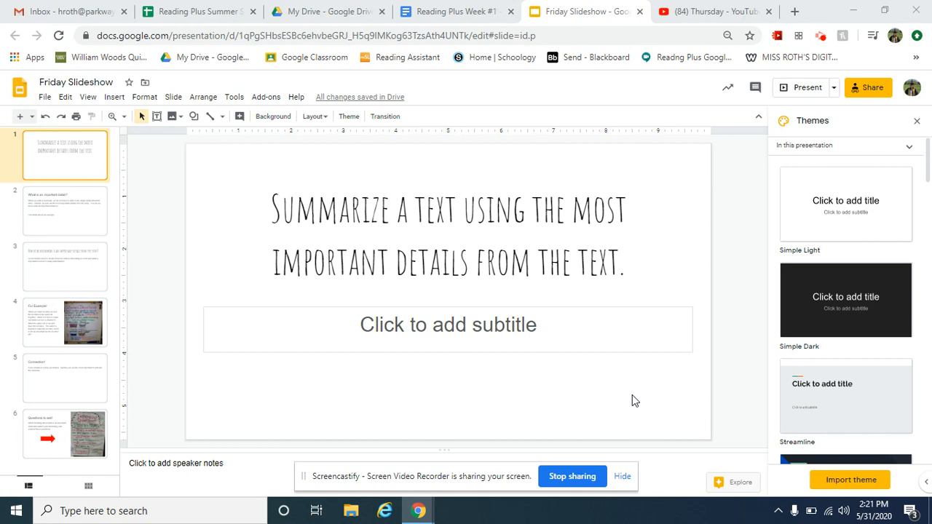
{"action": "mouse_move", "coordinate": [856, 236]}
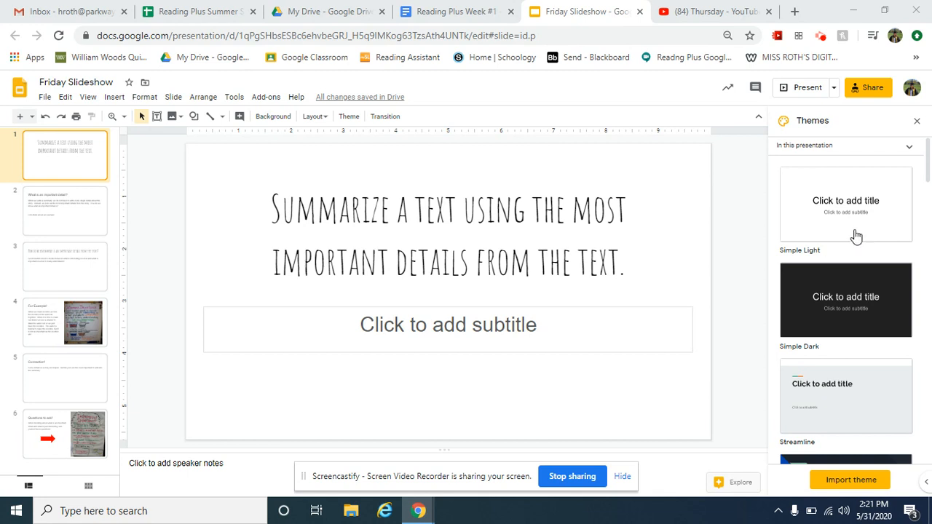
Dismiss the Themes sidebar and show slide 2, 'What is an important detail?'
{"action": "left_click", "coordinate": [917, 120]}
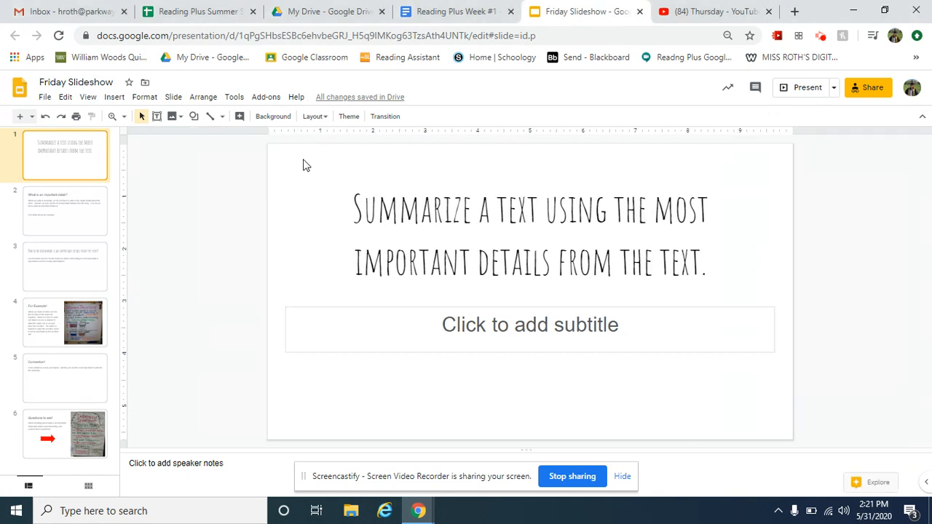
{"action": "left_click", "coordinate": [64, 209]}
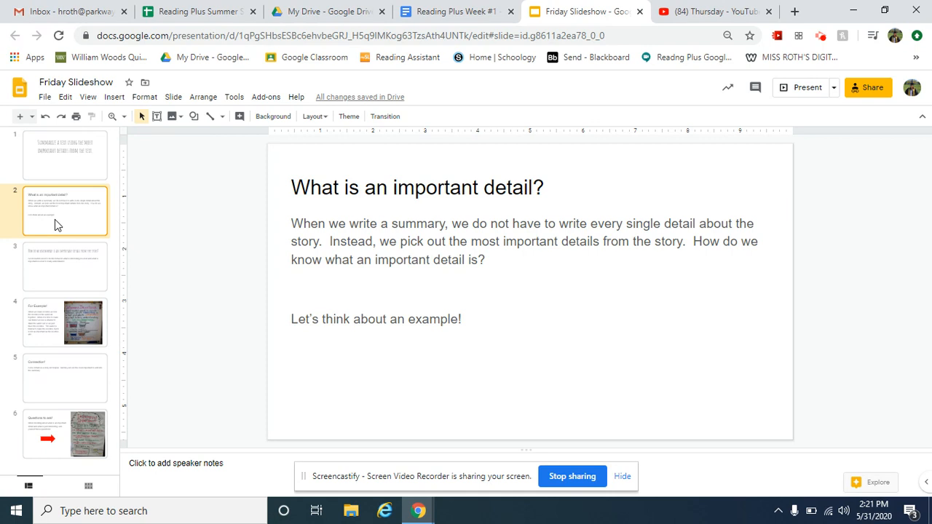
Show slide 3, 'How do we know what is an important detail from the story?'
{"action": "left_click", "coordinate": [64, 265]}
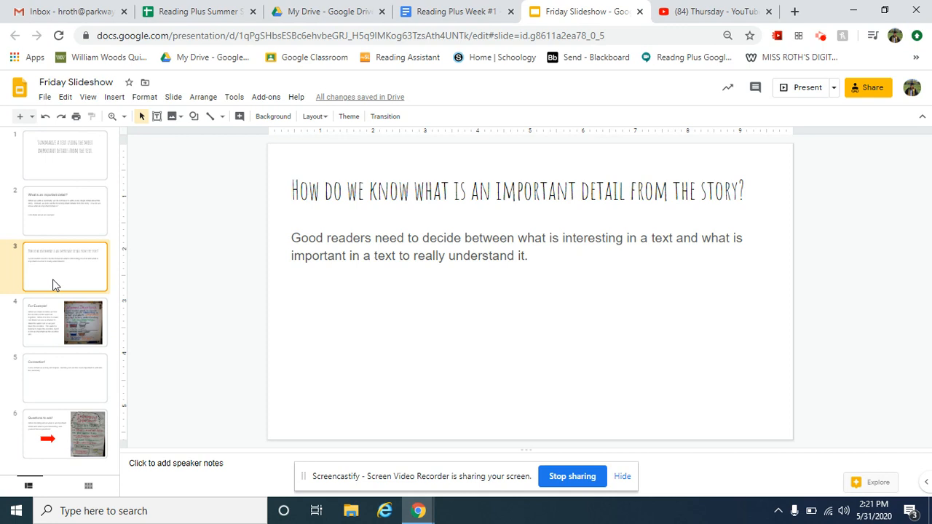
{"action": "left_click", "coordinate": [64, 323]}
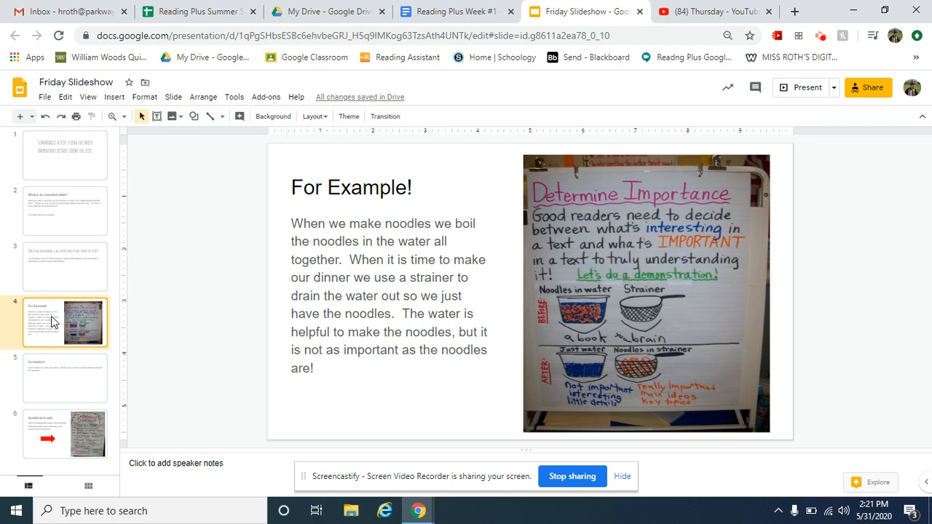
{"action": "mouse_move", "coordinate": [576, 358]}
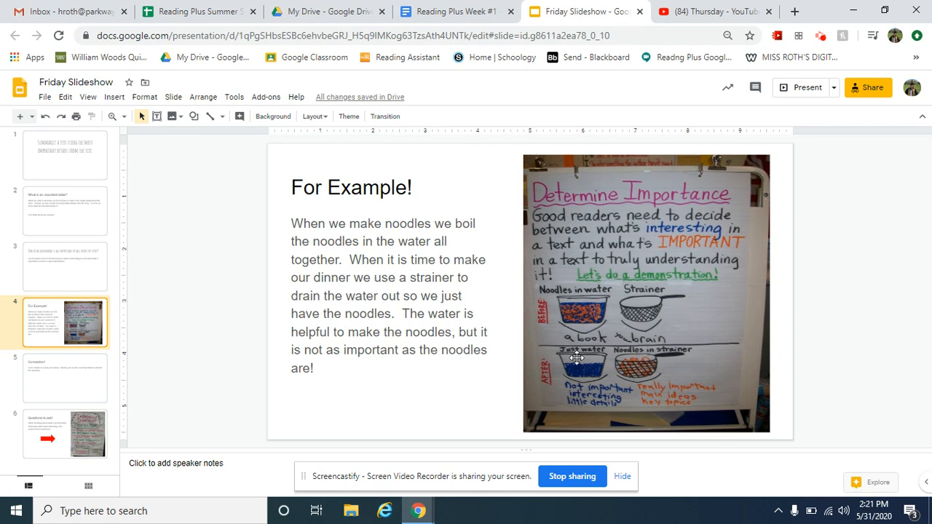
{"action": "mouse_move", "coordinate": [629, 305]}
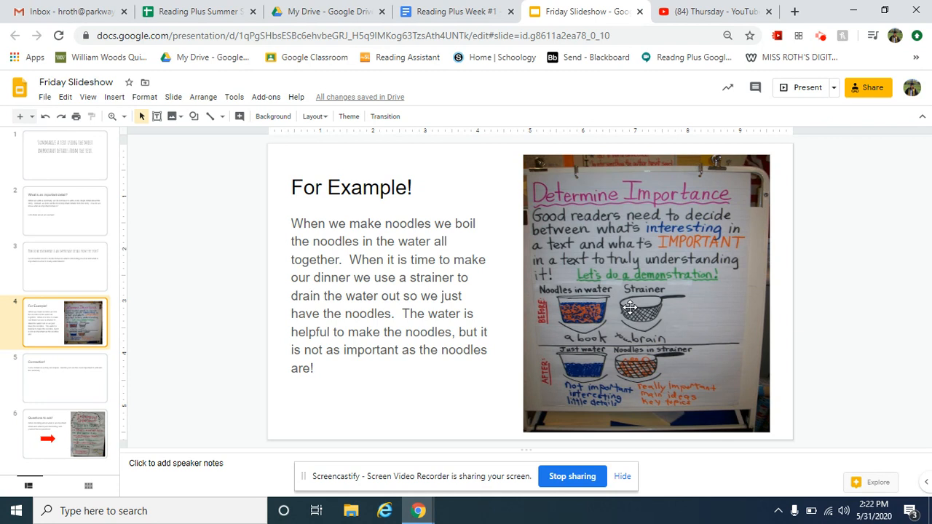
{"action": "mouse_move", "coordinate": [653, 304]}
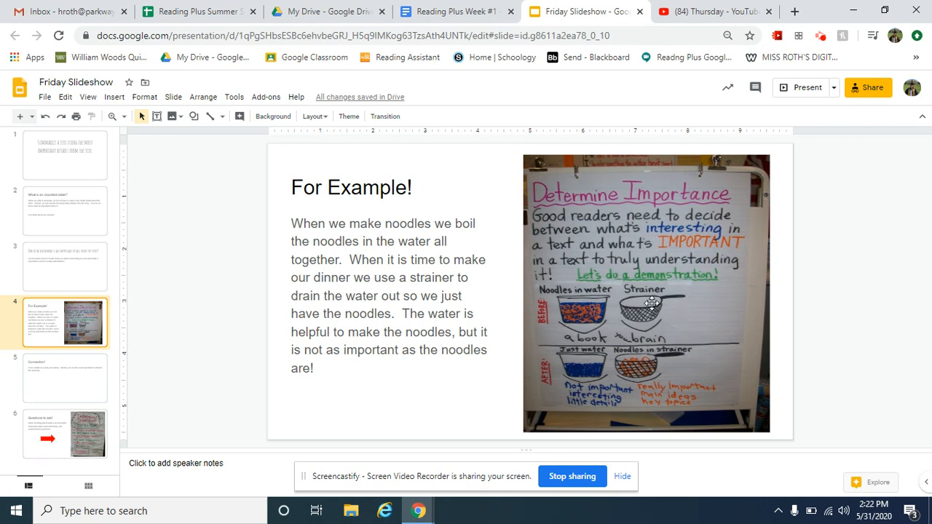
{"action": "mouse_move", "coordinate": [649, 329]}
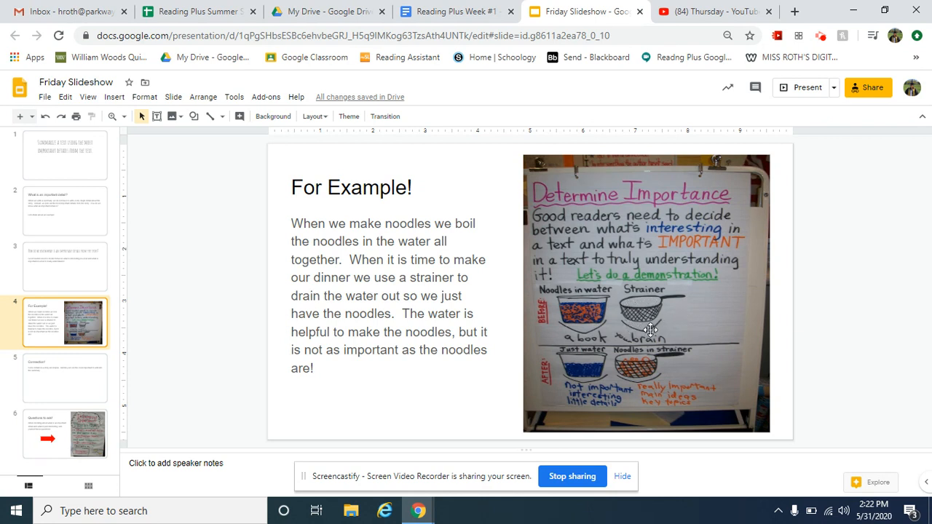
{"action": "mouse_move", "coordinate": [645, 303]}
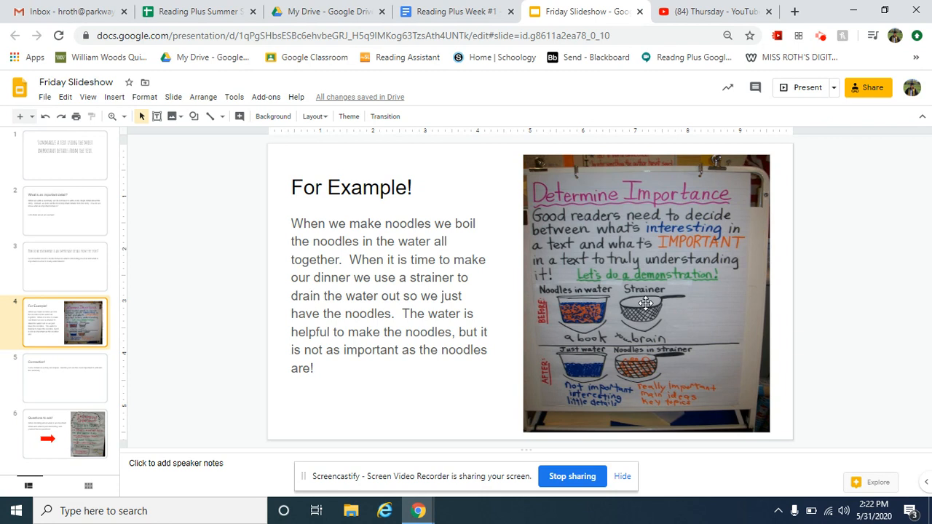
{"action": "mouse_move", "coordinate": [596, 317]}
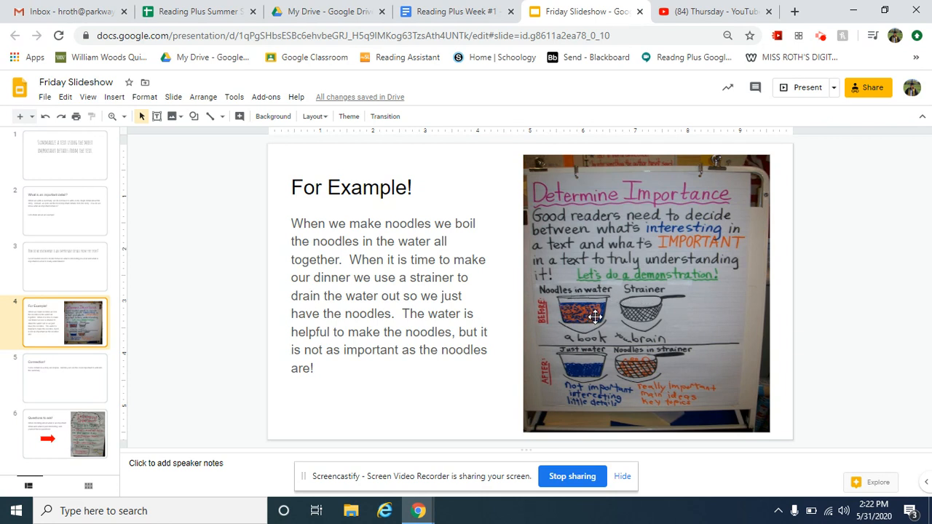
{"action": "mouse_move", "coordinate": [650, 315]}
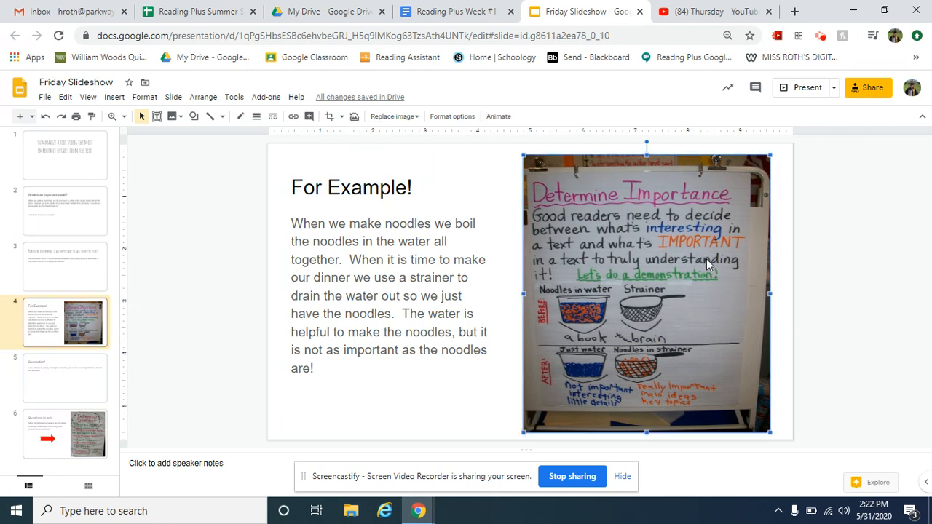
{"action": "mouse_move", "coordinate": [670, 426]}
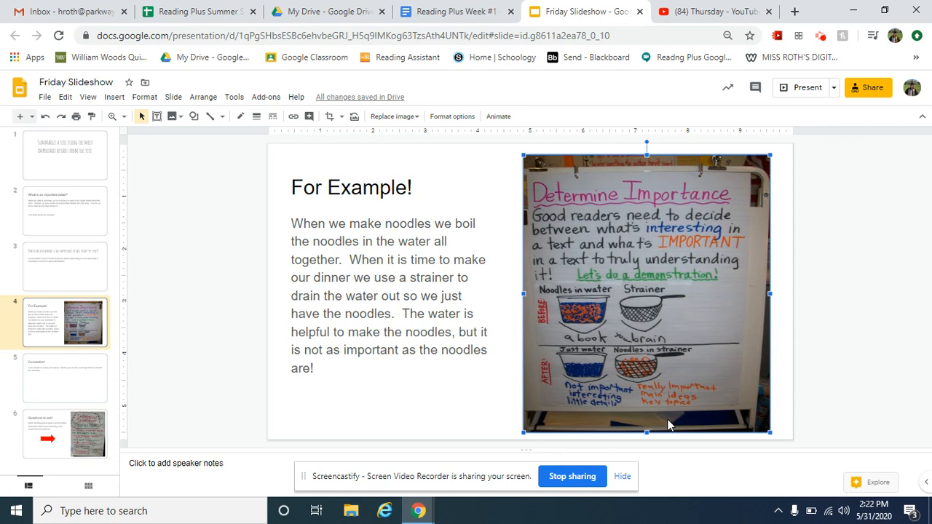
{"action": "mouse_move", "coordinate": [719, 387]}
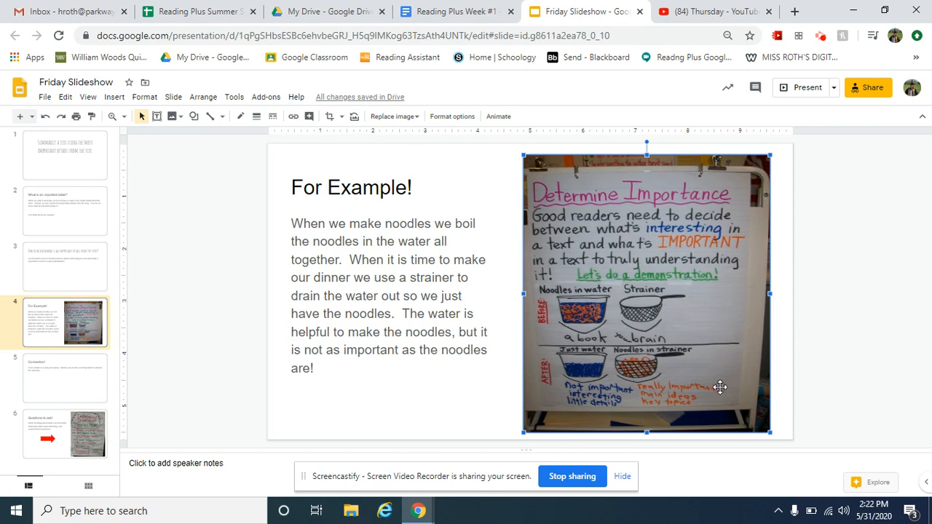
{"action": "mouse_move", "coordinate": [371, 341]}
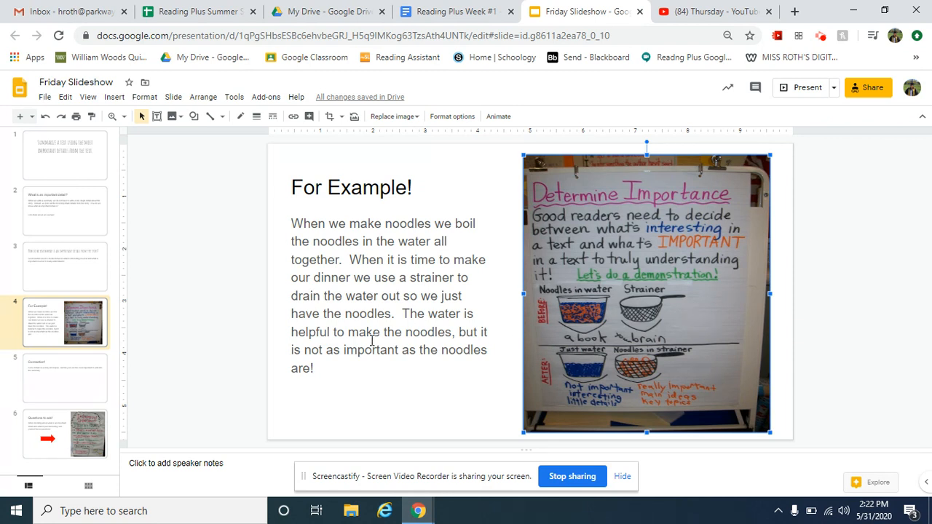
Show slide 5, 'Connection!', on helpful but less important story details
{"action": "left_click", "coordinate": [64, 377]}
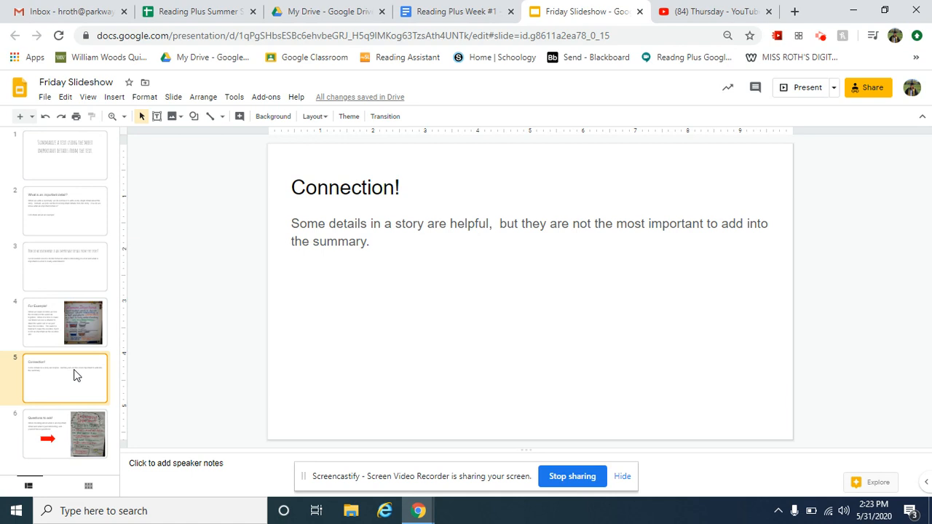
{"action": "mouse_move", "coordinate": [82, 442]}
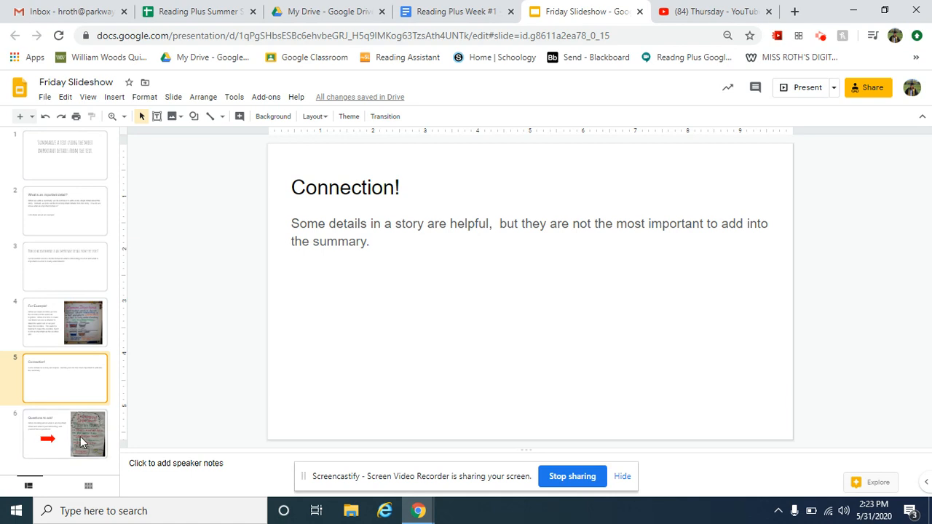
Show slide 6, 'Questions to ask!', with the Determining Importance thinking-stems chart
{"action": "left_click", "coordinate": [64, 434]}
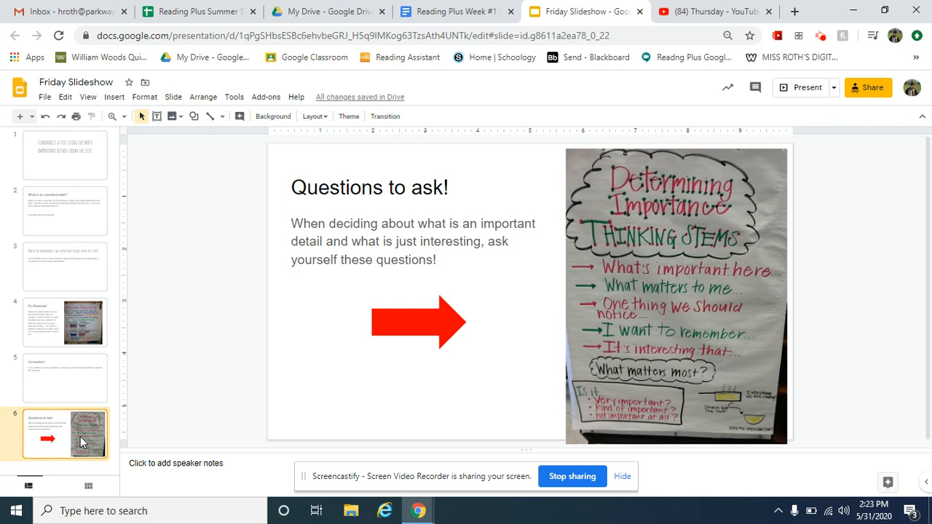
{"action": "mouse_move", "coordinate": [778, 386]}
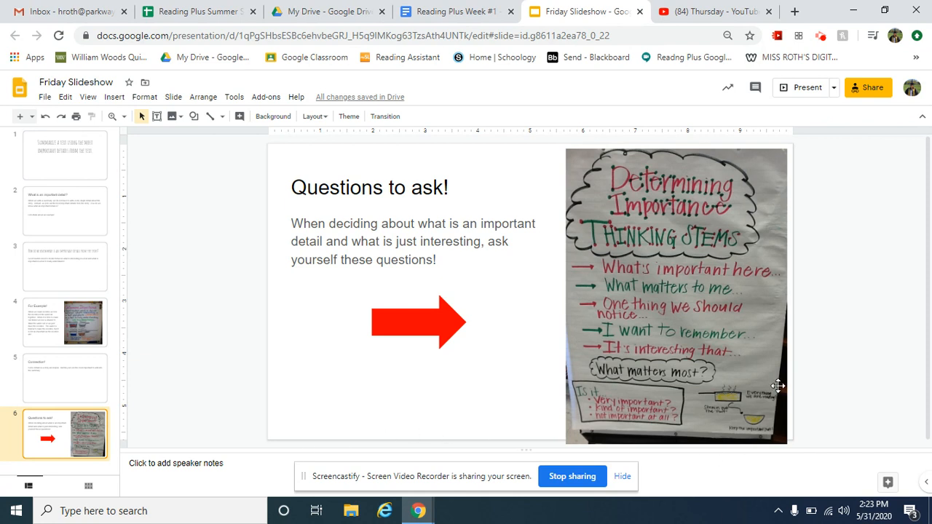
{"action": "mouse_move", "coordinate": [817, 435]}
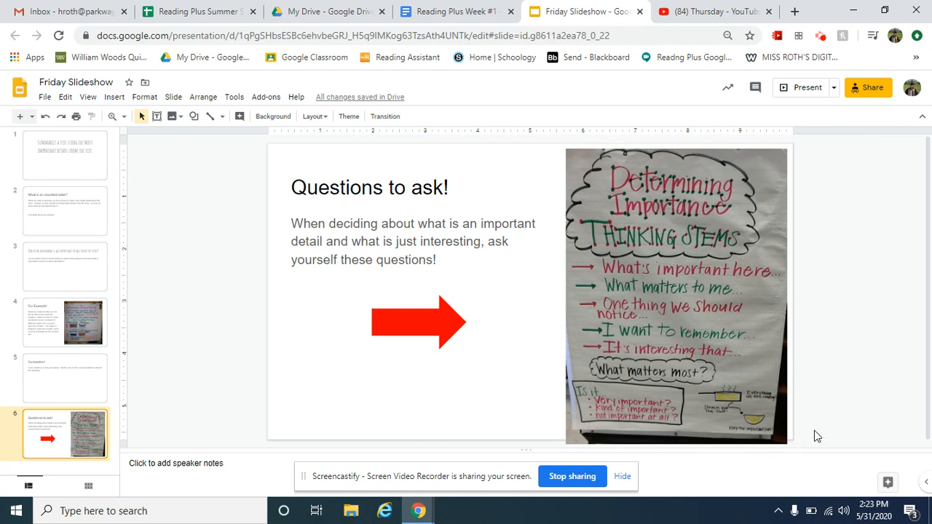
{"action": "mouse_move", "coordinate": [777, 446]}
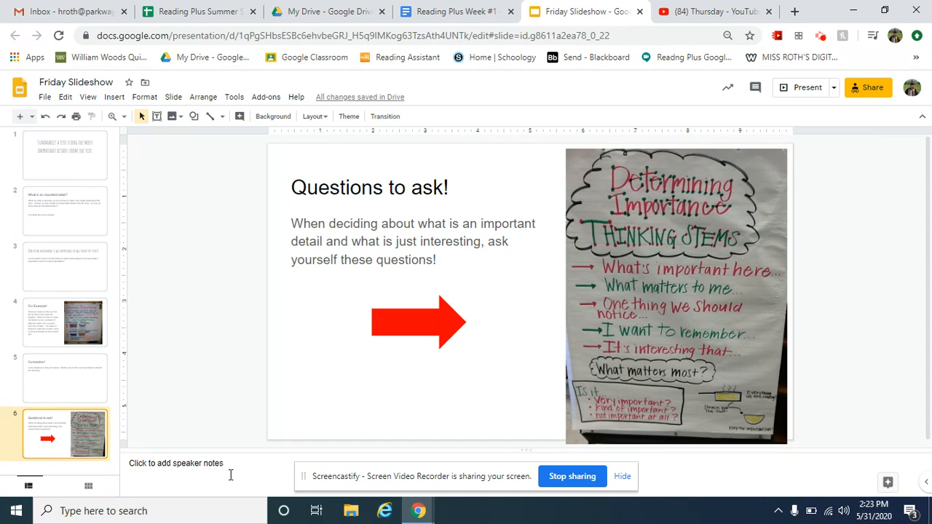
{"action": "mouse_move", "coordinate": [187, 347]}
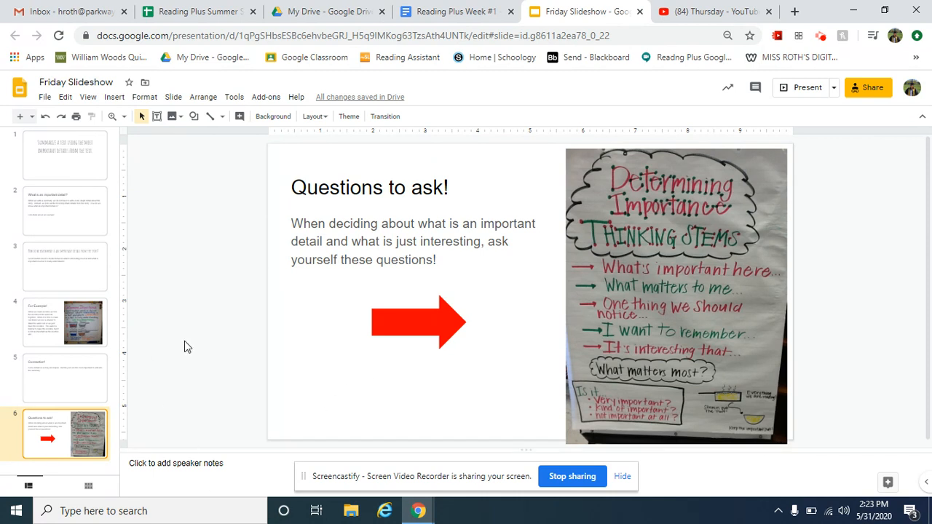